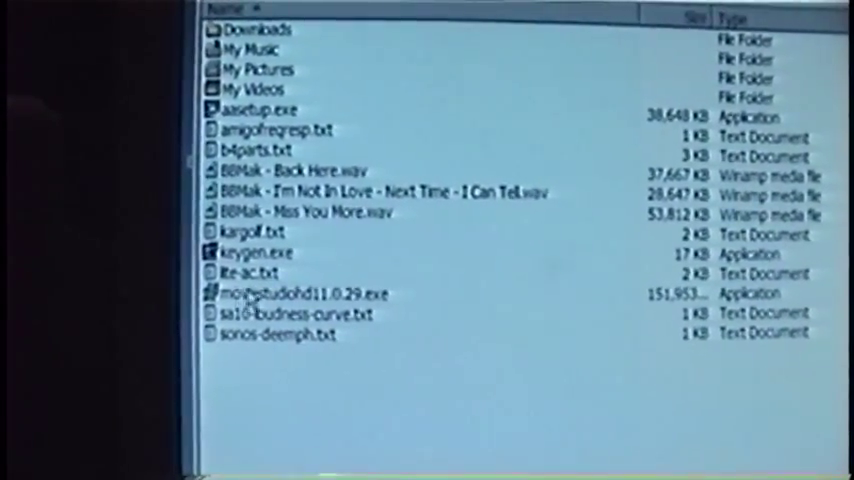
Step: Launch the moviestudiohd11.0.29.exe installer from the Explorer file list
{"action": "left_click", "coordinate": [290, 294]}
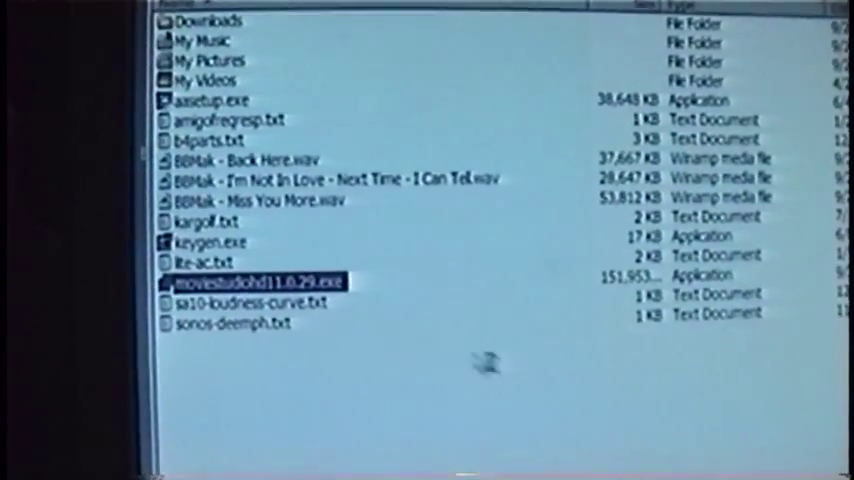
{"action": "double_click", "coordinate": [255, 282]}
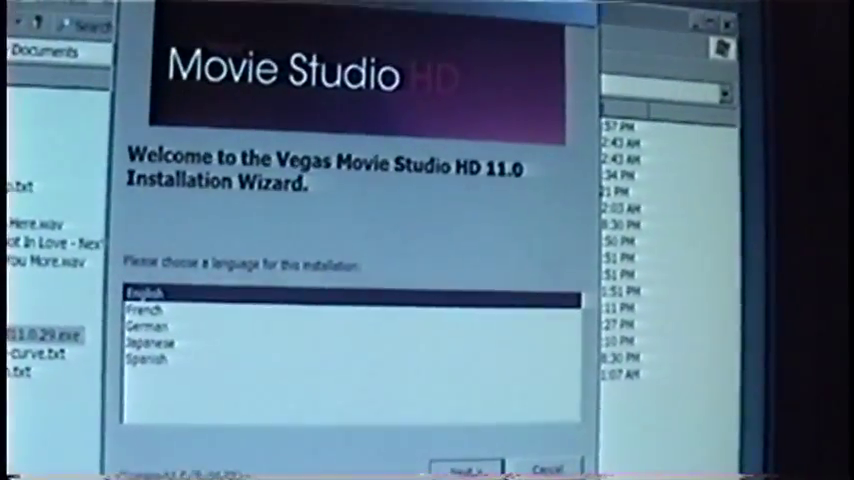
Step: Proceed with English and accept the End User License Agreement terms
{"action": "left_click", "coordinate": [464, 468]}
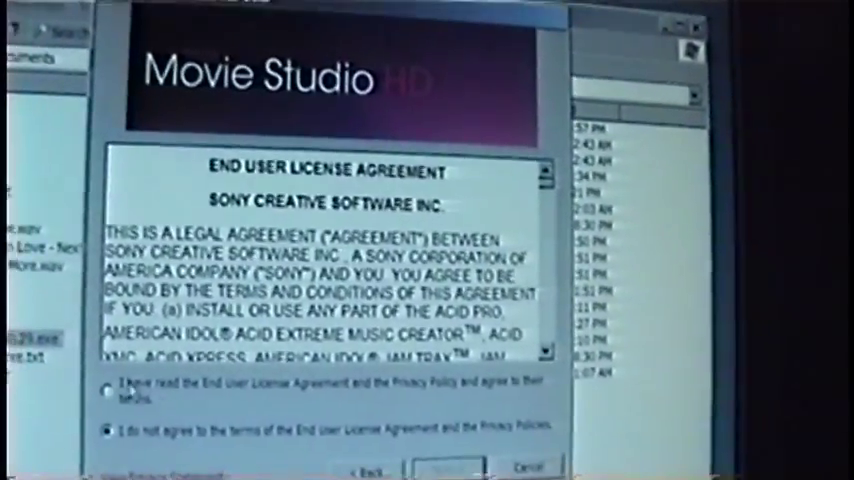
{"action": "left_click", "coordinate": [109, 390]}
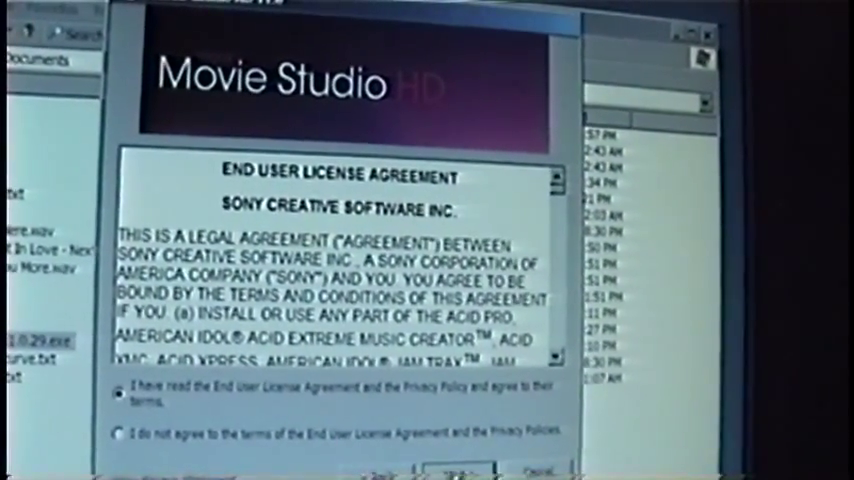